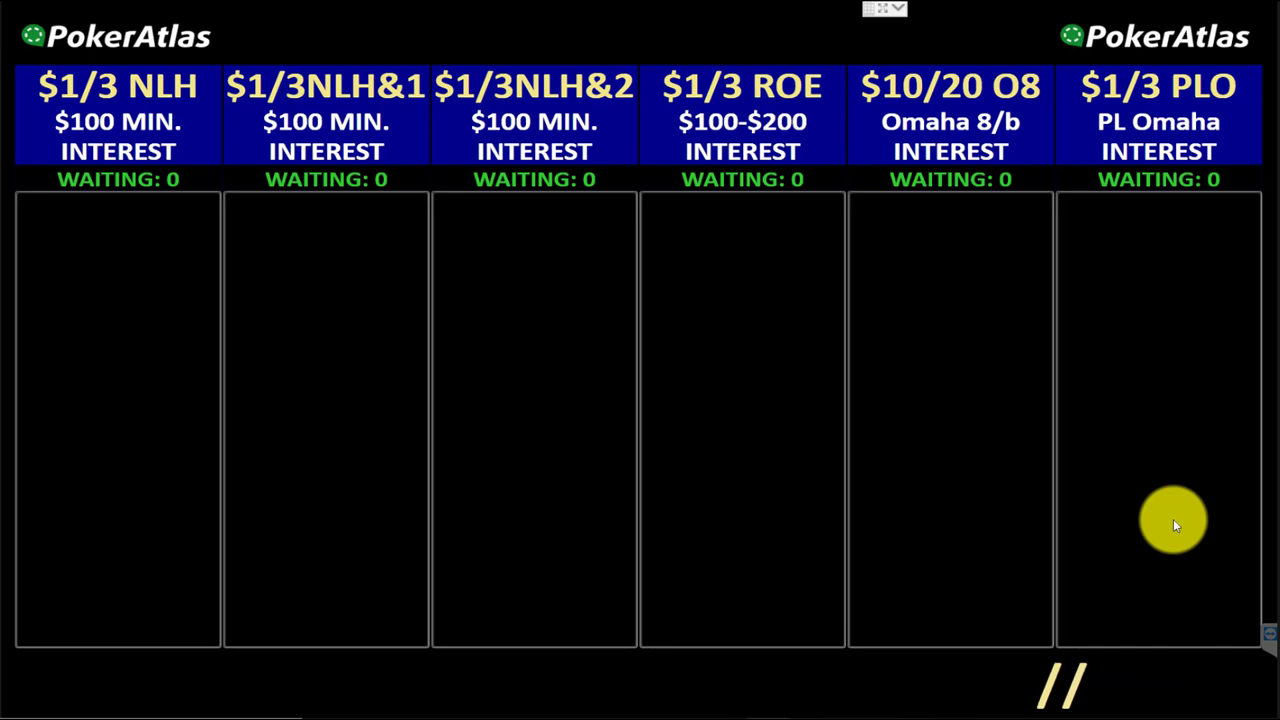
Close the PokerAtlas Wait List Display window from its taskbar icon's Close window option
left_click(15, 707)
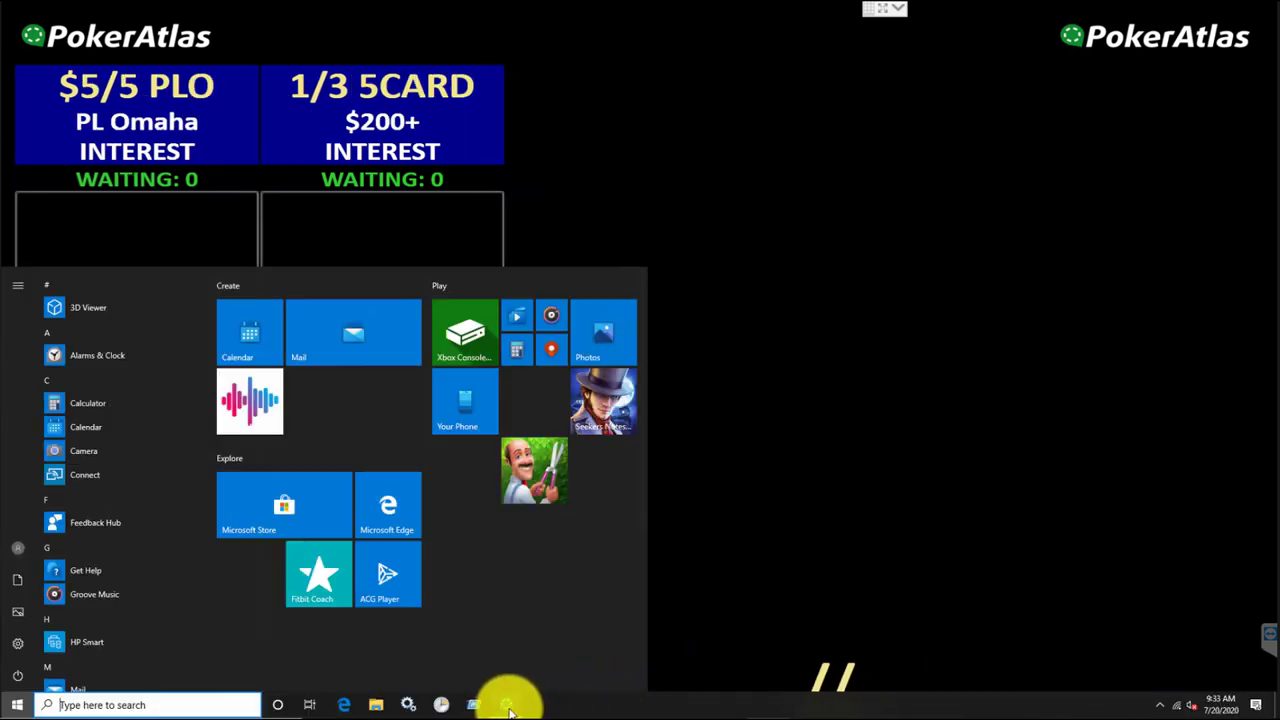
mouse_move(513, 708)
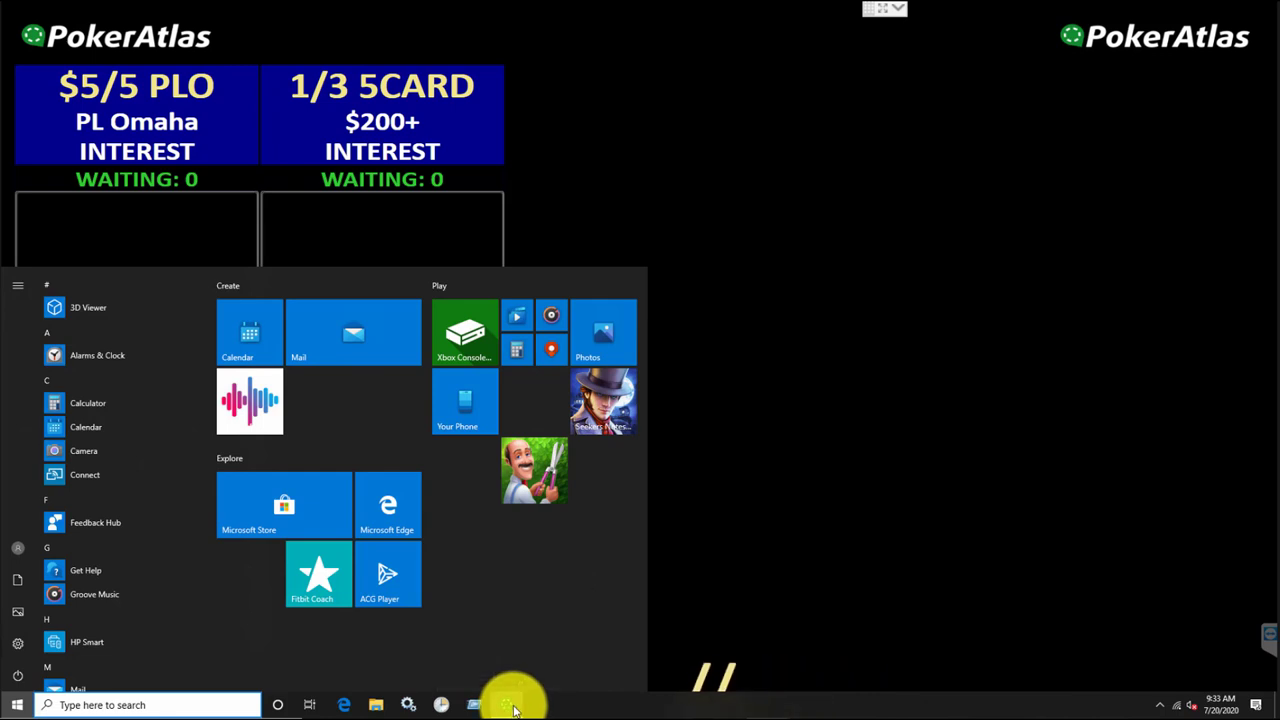
right_click(510, 705)
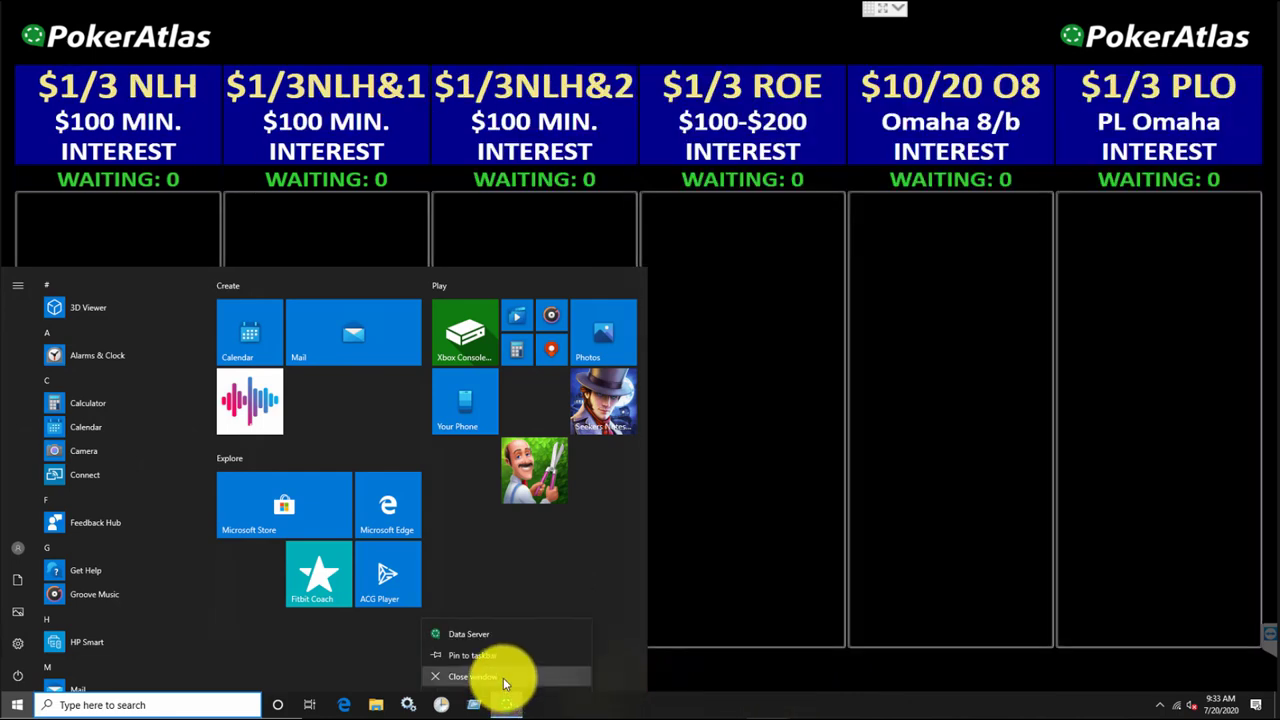
left_click(467, 675)
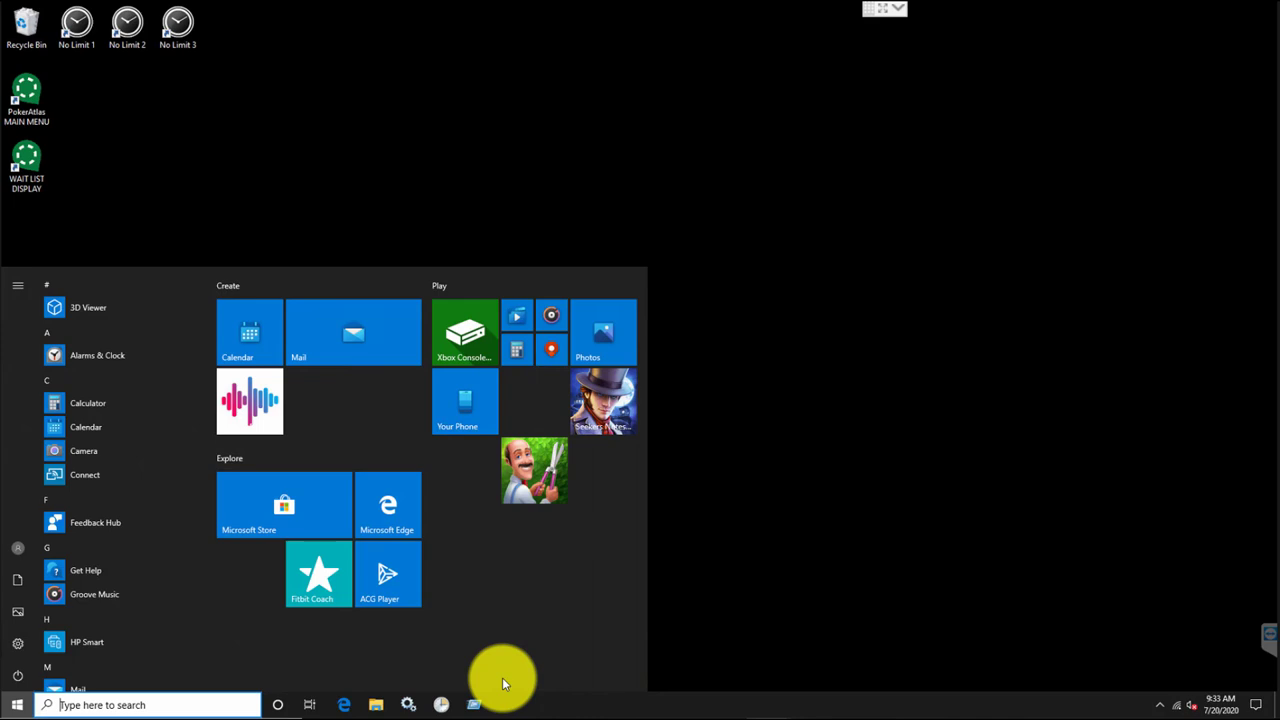
Click an empty area of the desktop to dismiss the Start menu
left_click(862, 510)
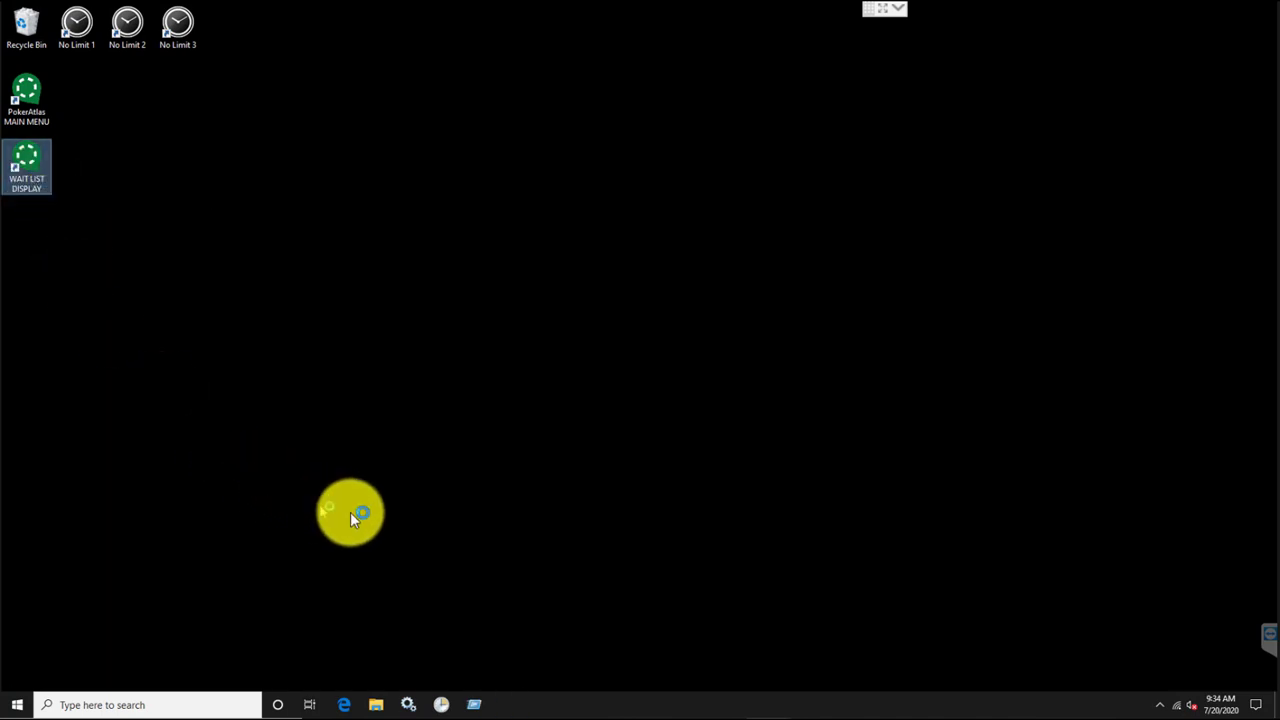
Relaunch Wait List Display from its desktop shortcut, showing zero-waiting game columns
double_click(27, 165)
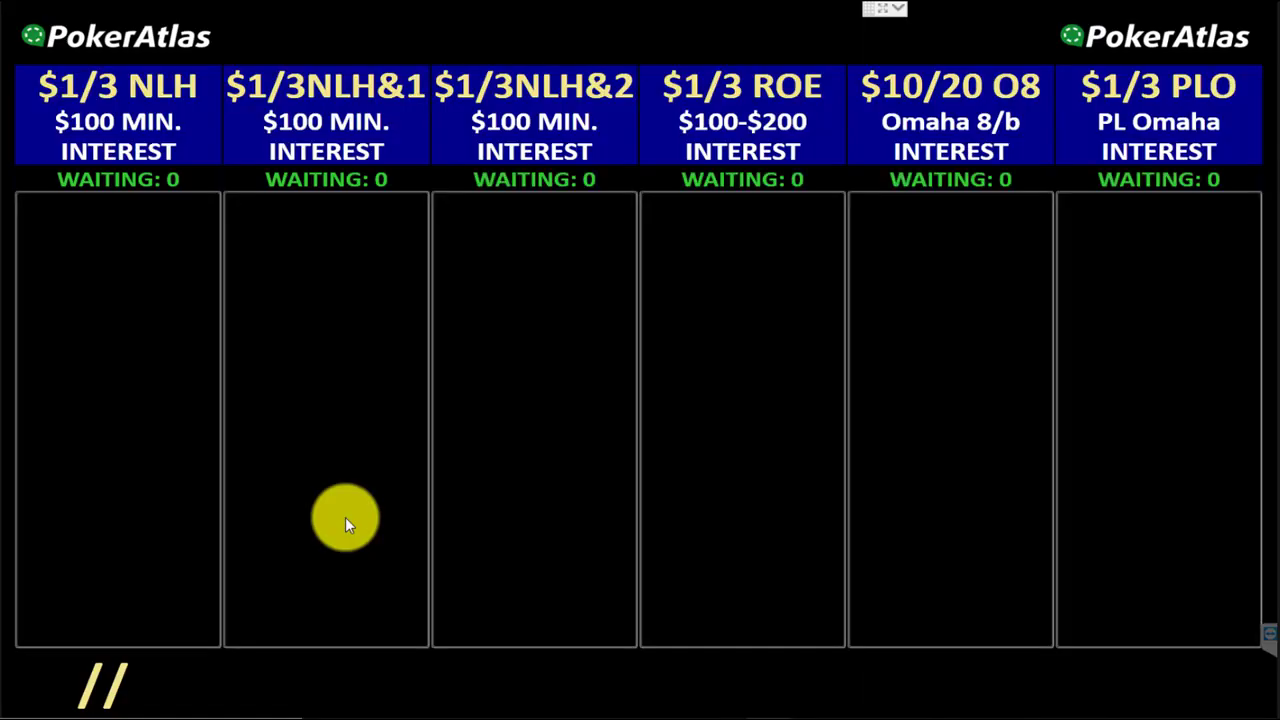
left_click(15, 713)
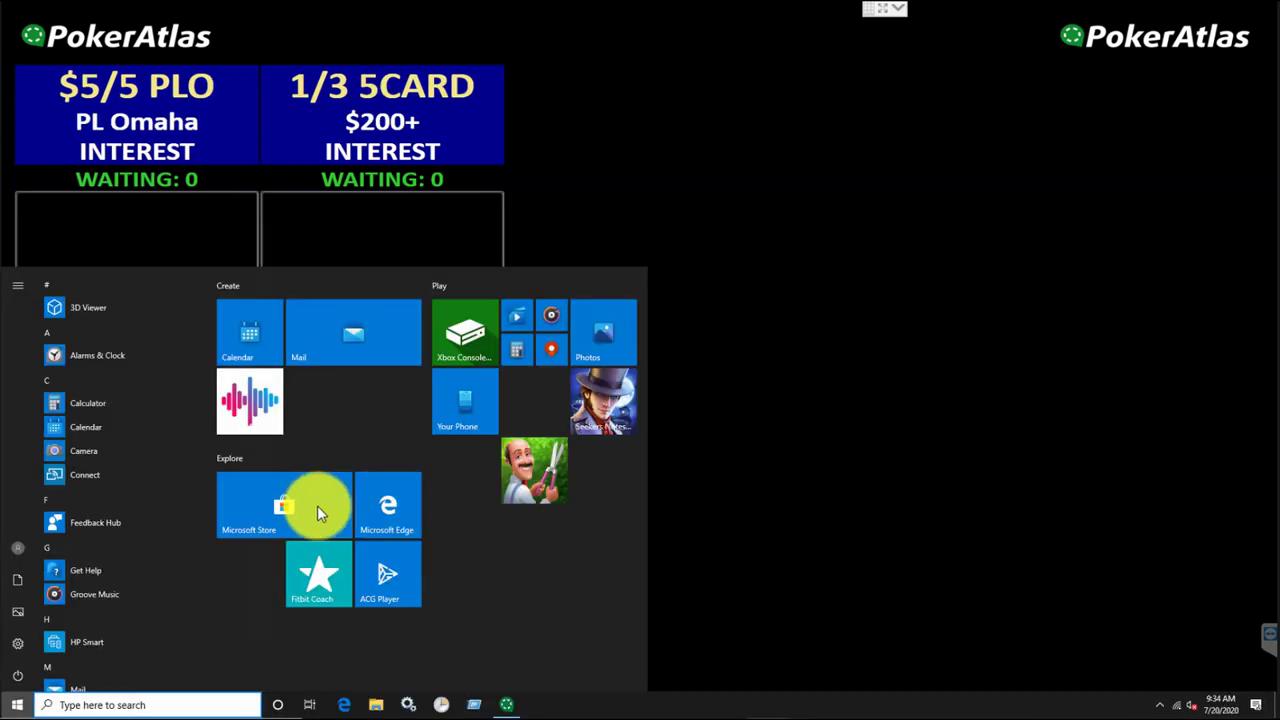